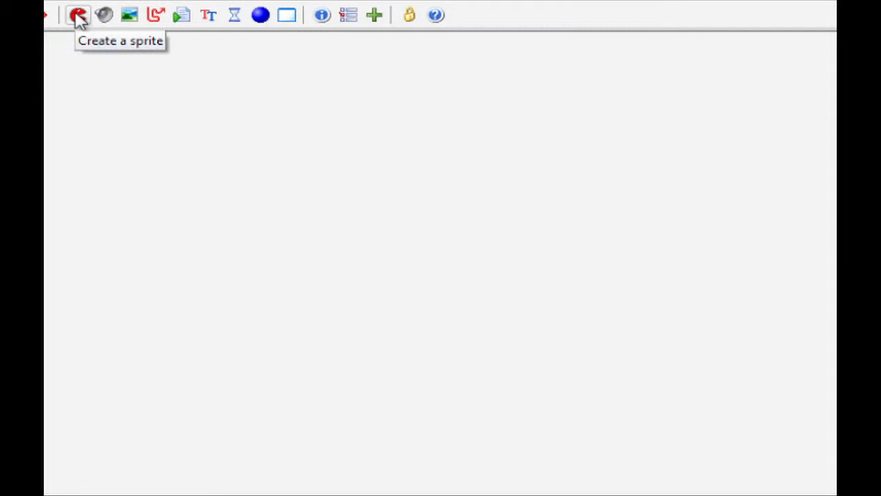
Add a new sprite from the toolbar and name it spr_ship
click(77, 15)
text(spr_shi)
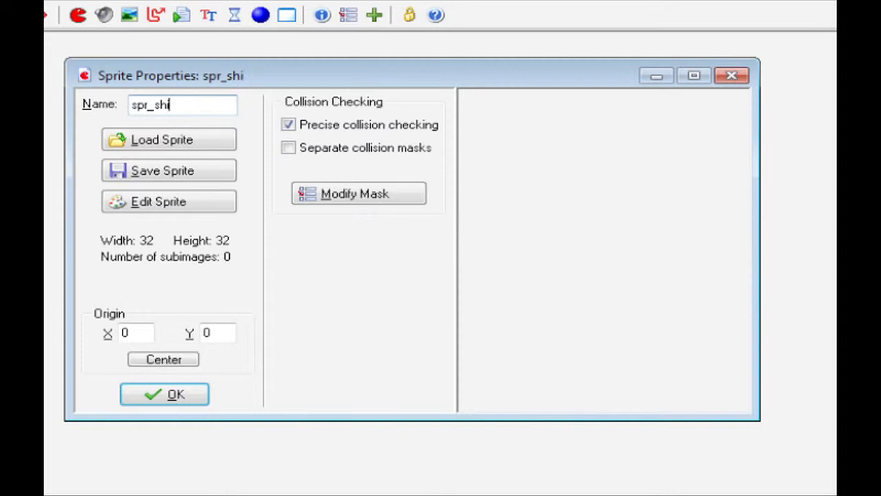
text(p)
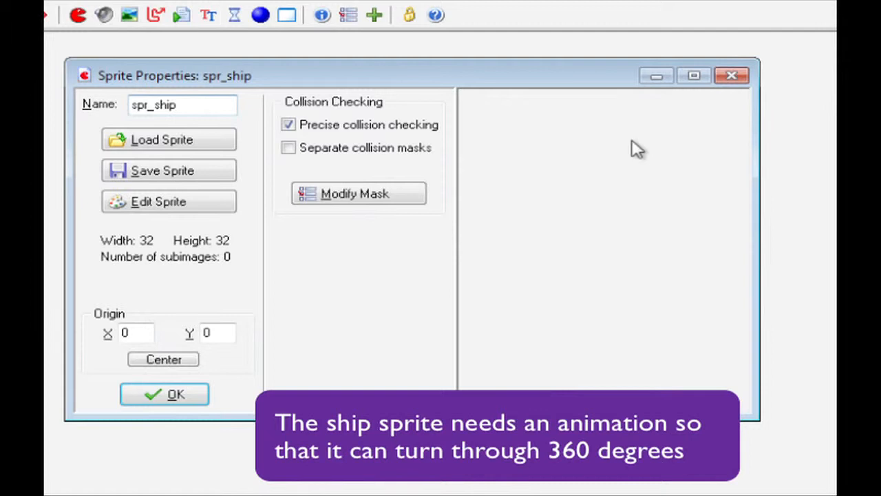
mouse_move(186, 224)
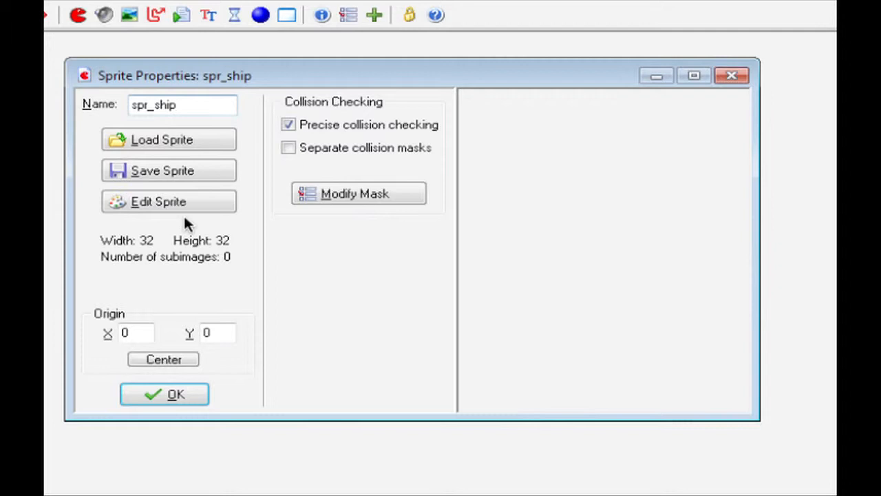
Load the asteroids_ship image from the Asteroids folder into spr_ship
click(168, 139)
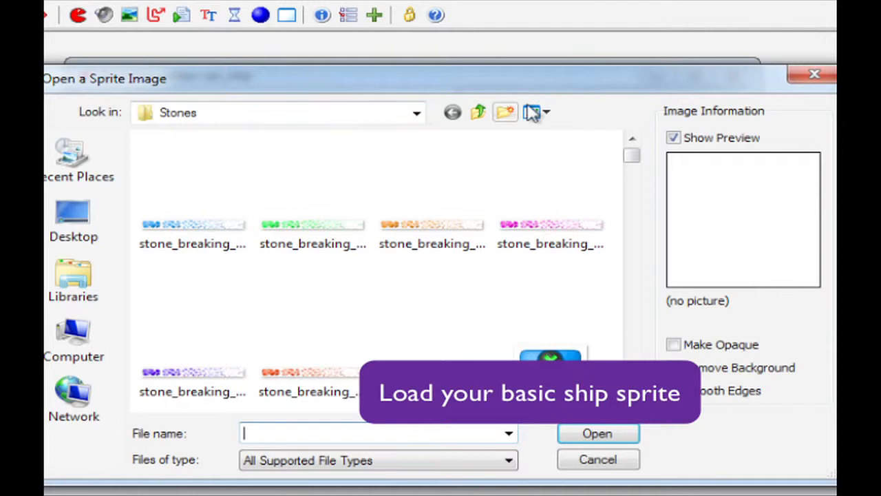
click(477, 112)
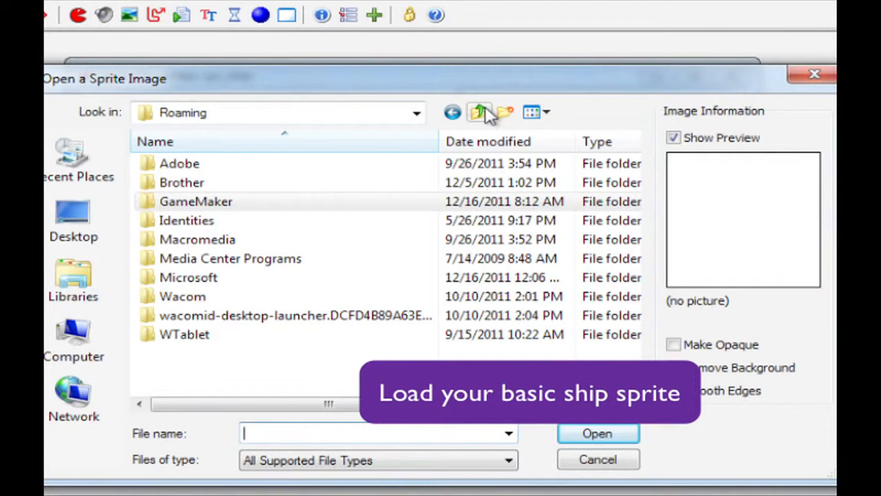
click(477, 113)
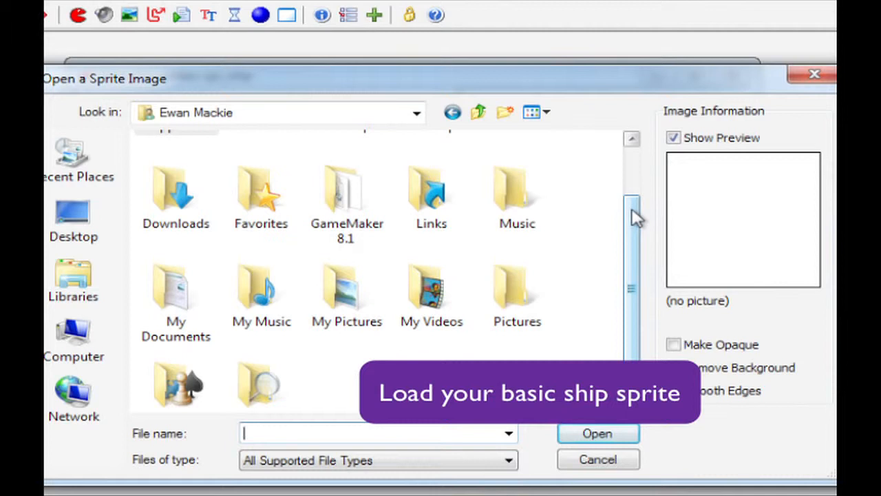
scroll(up, 3)
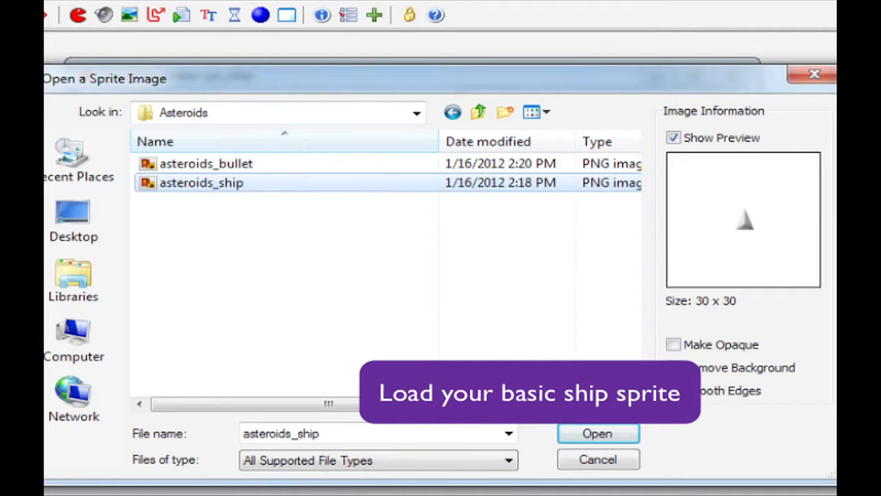
click(597, 433)
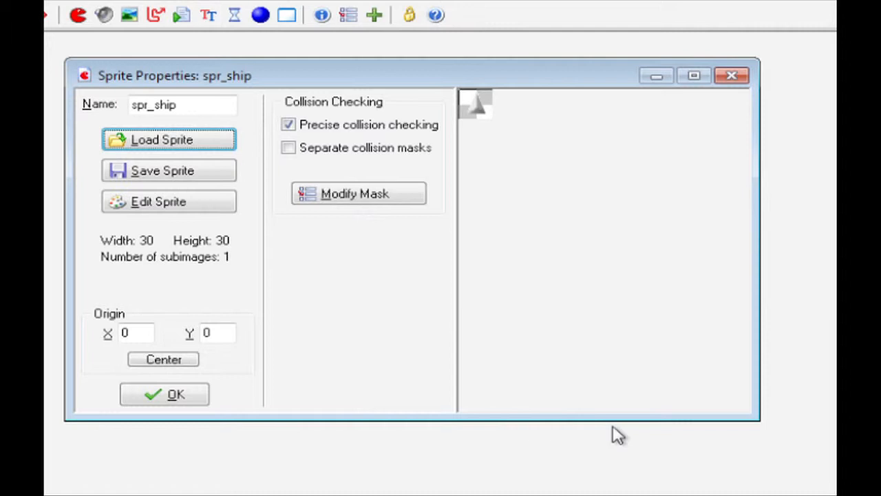
mouse_move(168, 201)
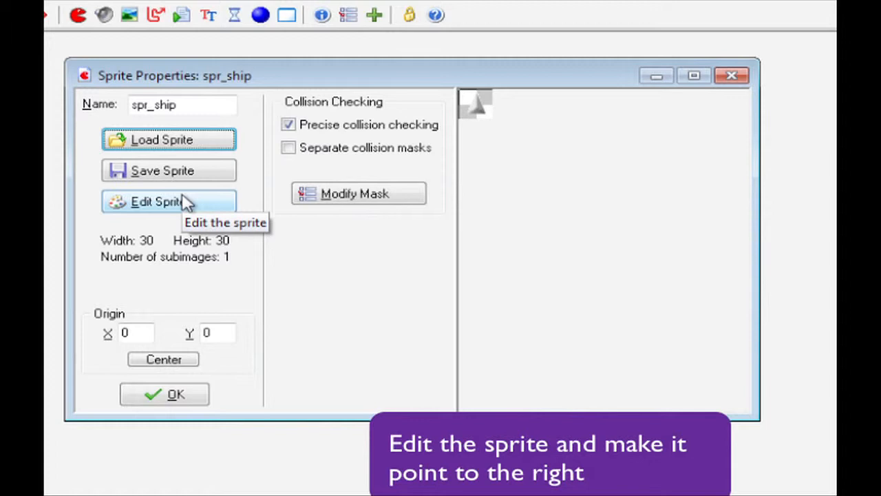
Open spr_ship in the sprite editor so the ship can face right
click(168, 201)
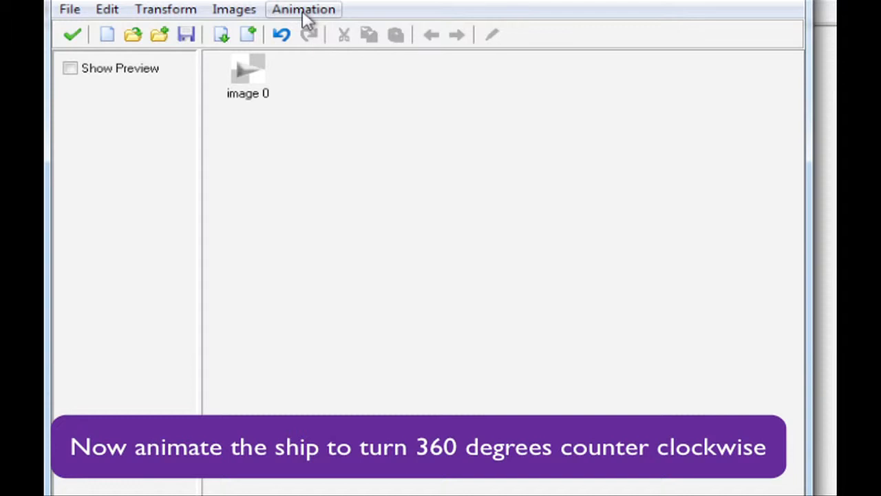
Rotate the ship into 72 frames over 360 degrees and show the animated preview
click(303, 9)
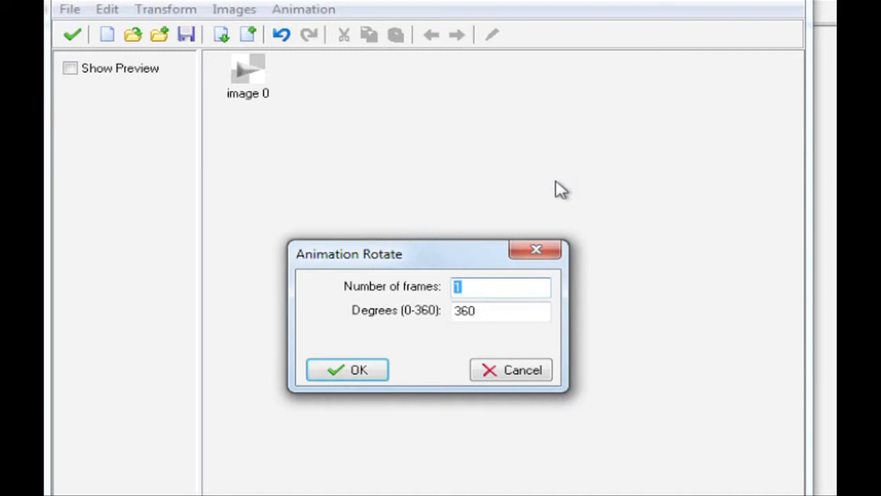
text(72)
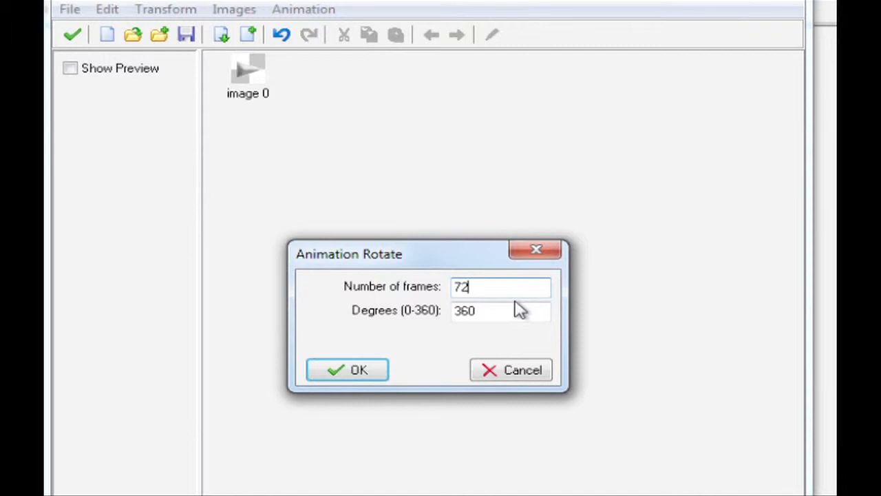
click(347, 369)
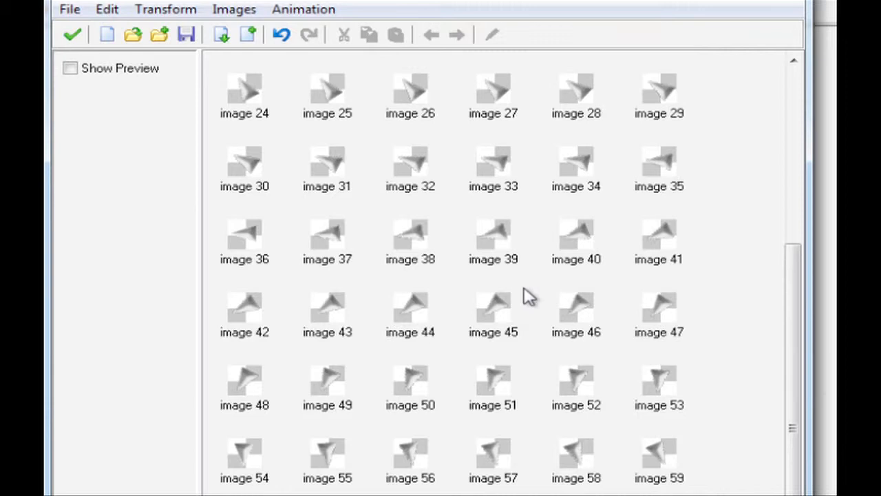
click(69, 67)
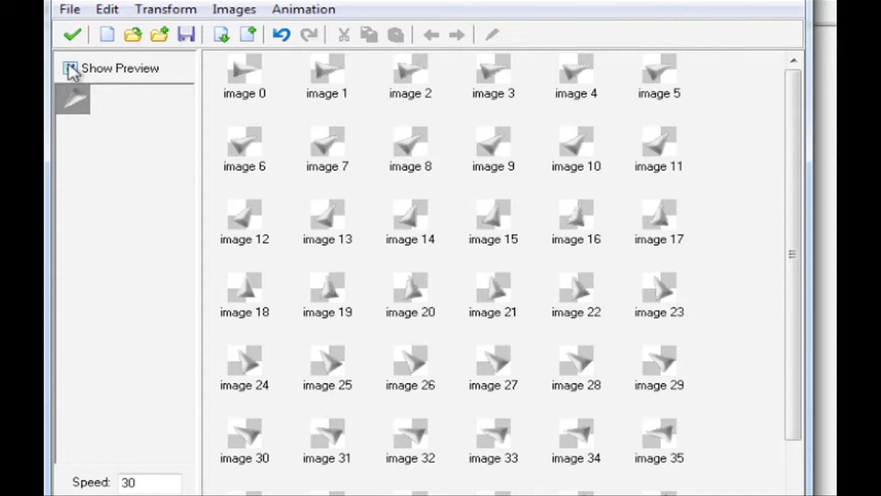
mouse_move(73, 34)
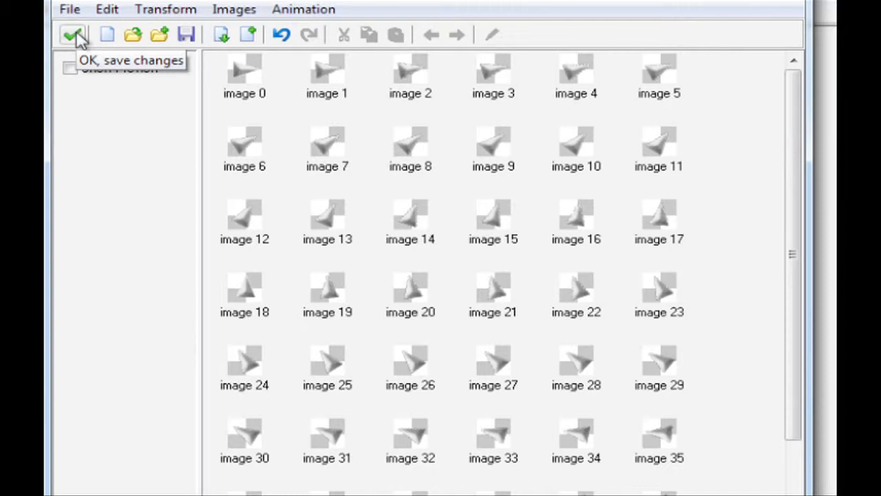
Save the ship animation, then create spr_bullet holding the asteroids_bullet image
click(74, 34)
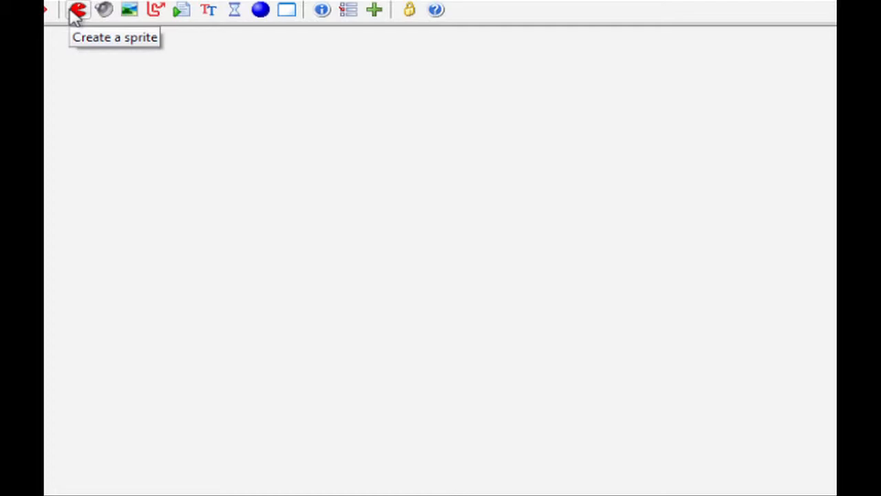
click(78, 9)
text(spr_bullet)
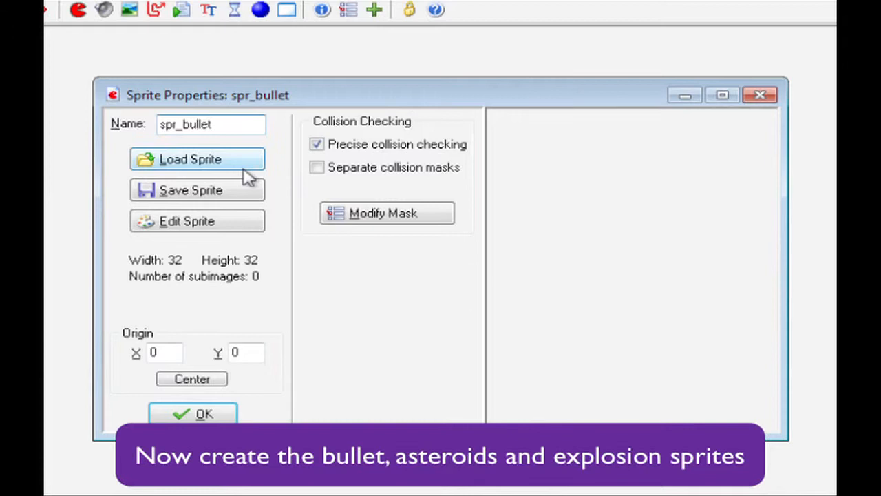
click(197, 159)
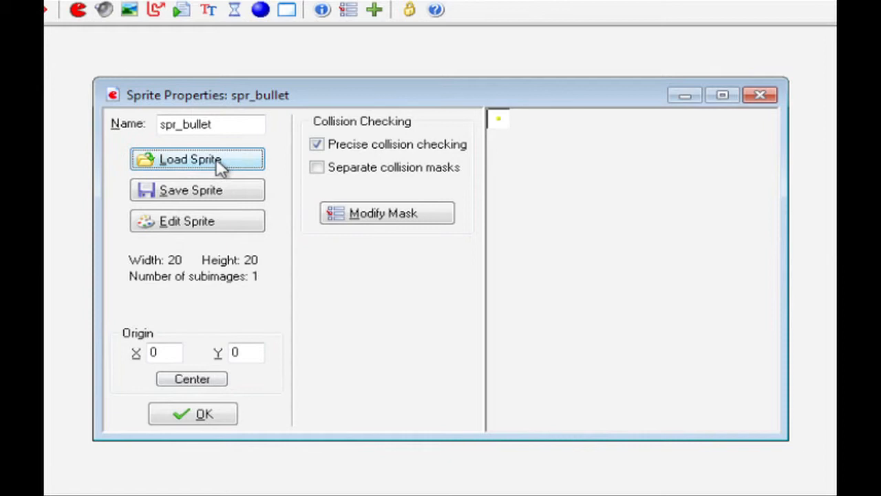
click(197, 159)
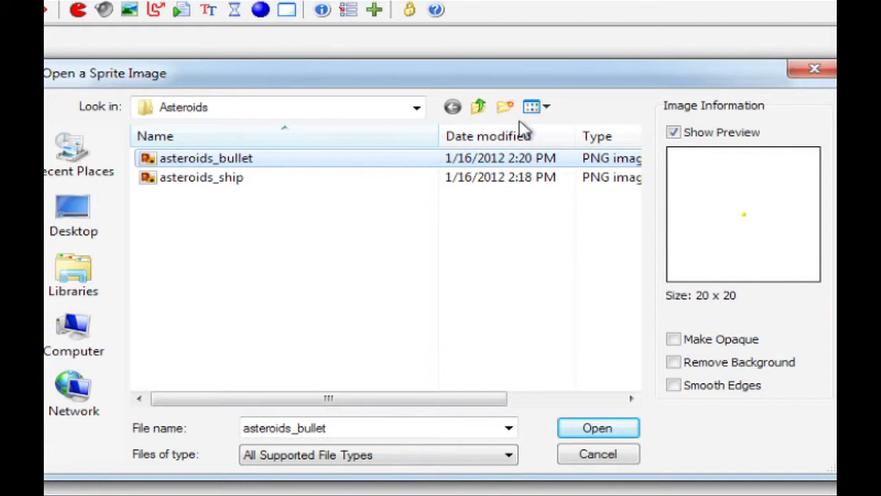
click(596, 427)
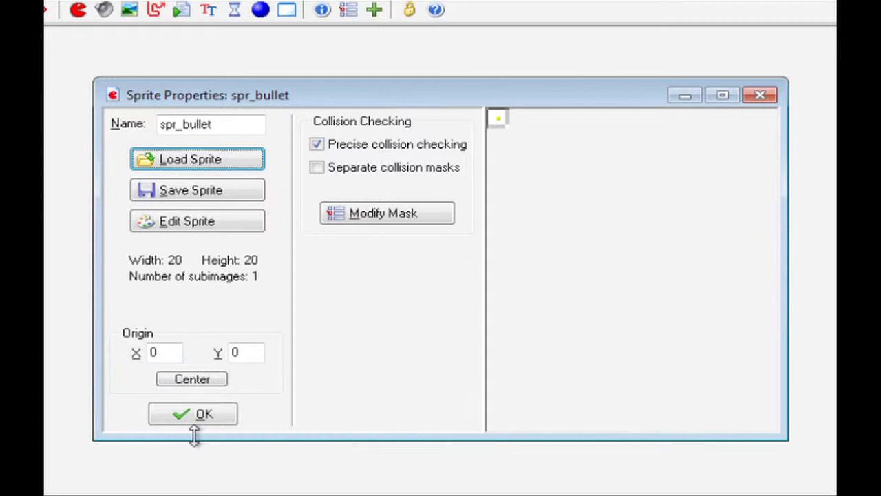
click(193, 413)
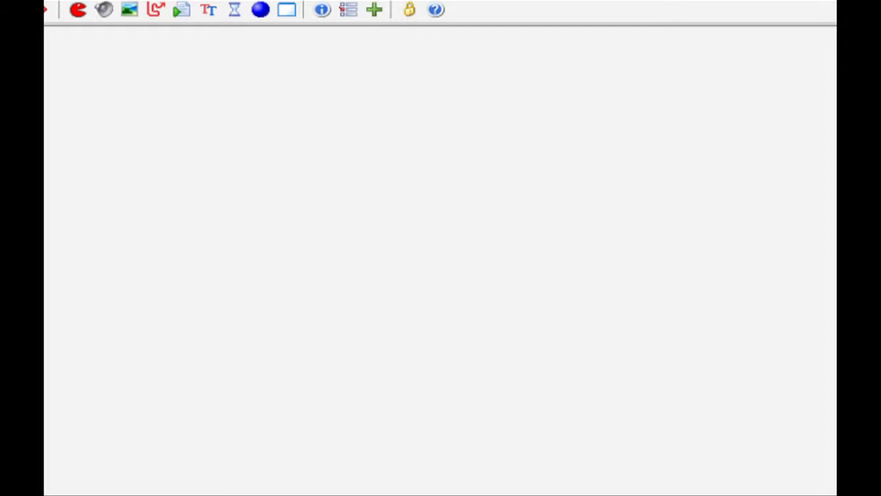
mouse_move(126, 136)
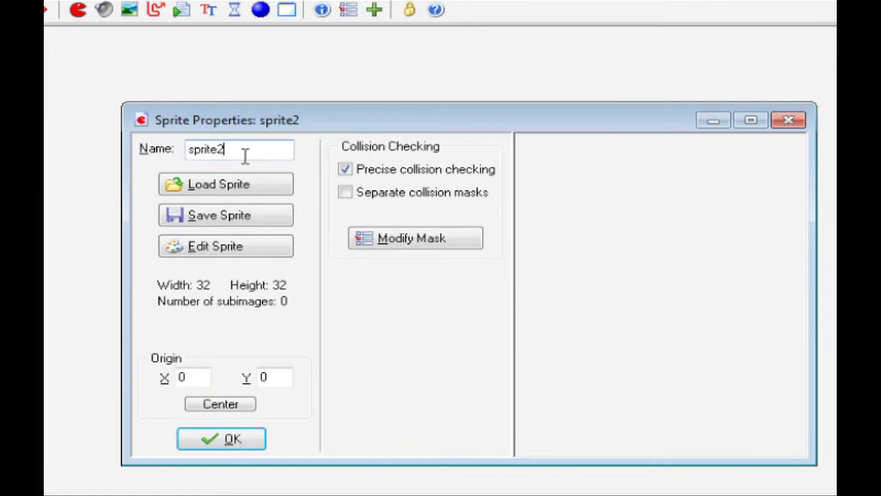
Name the large asteroid sprite and load meteorite_large1 from the Space folder
text(spr_asteroid)
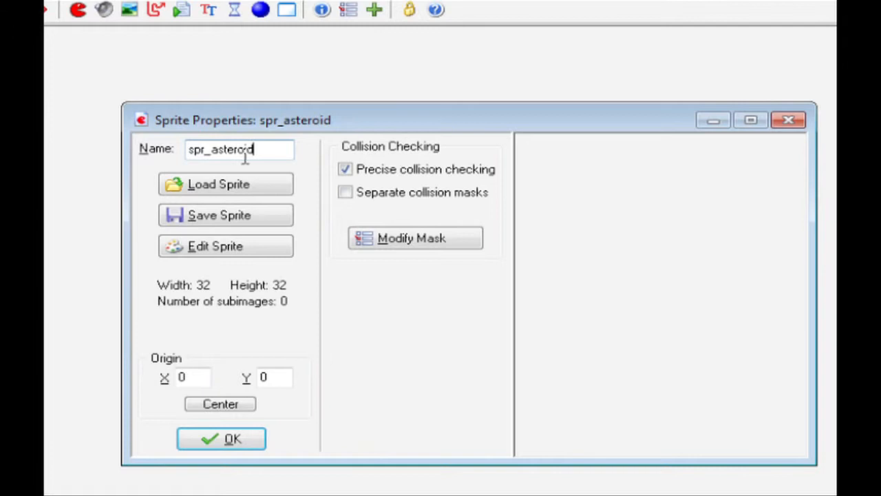
click(225, 183)
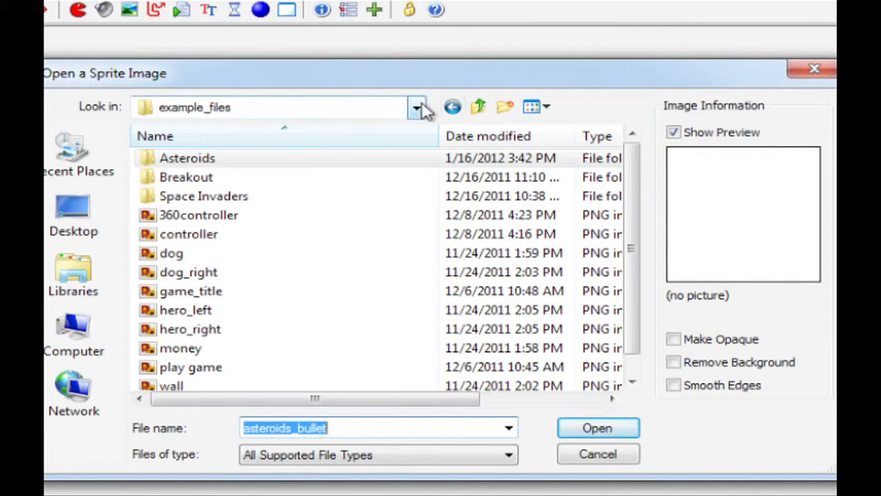
click(74, 155)
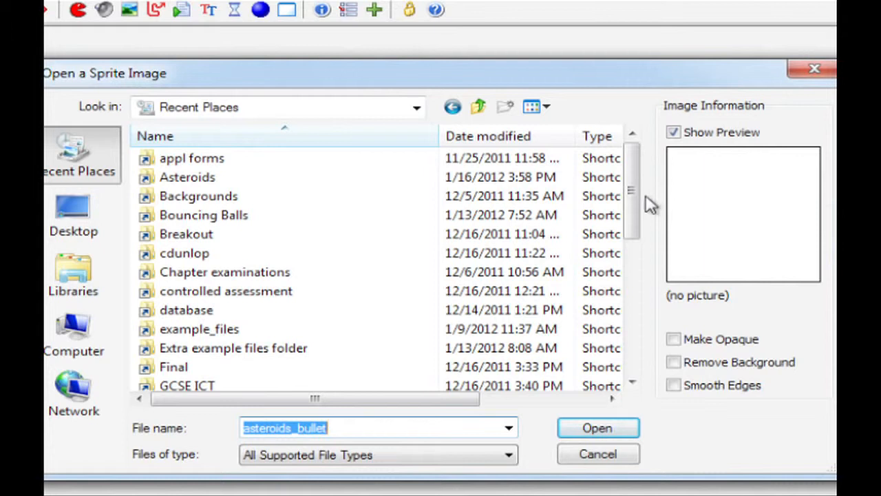
scroll(down, 3)
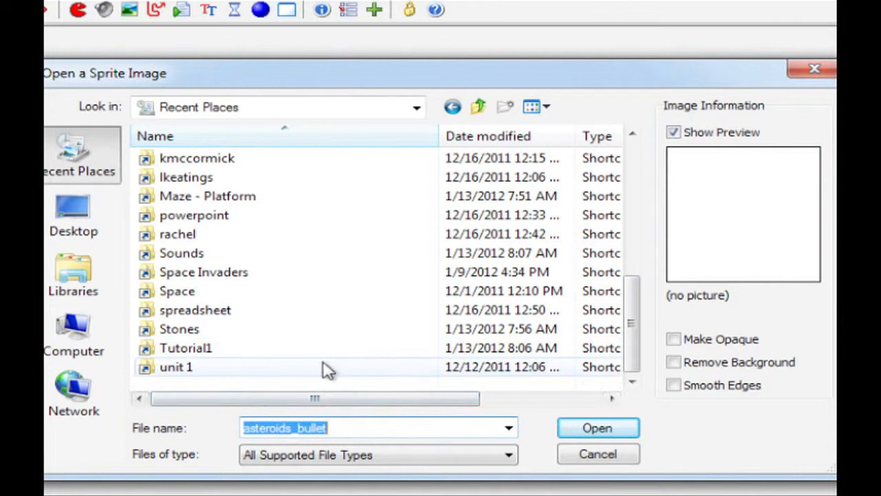
double_click(177, 290)
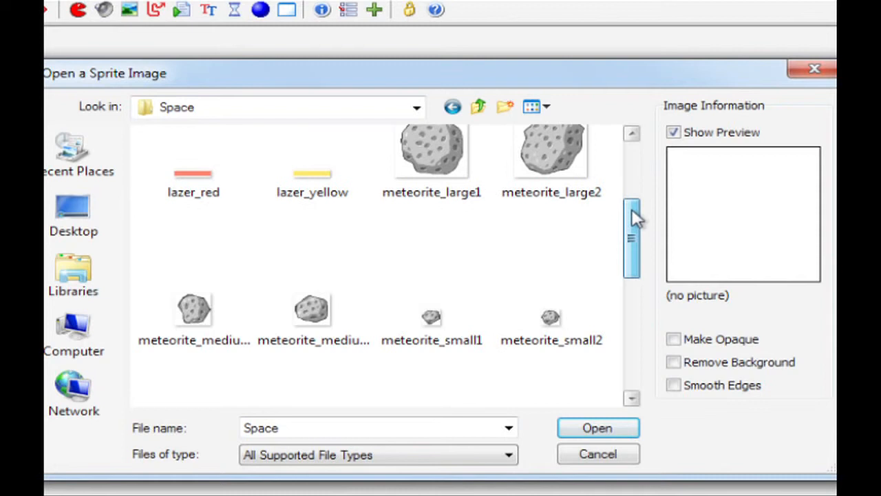
click(431, 165)
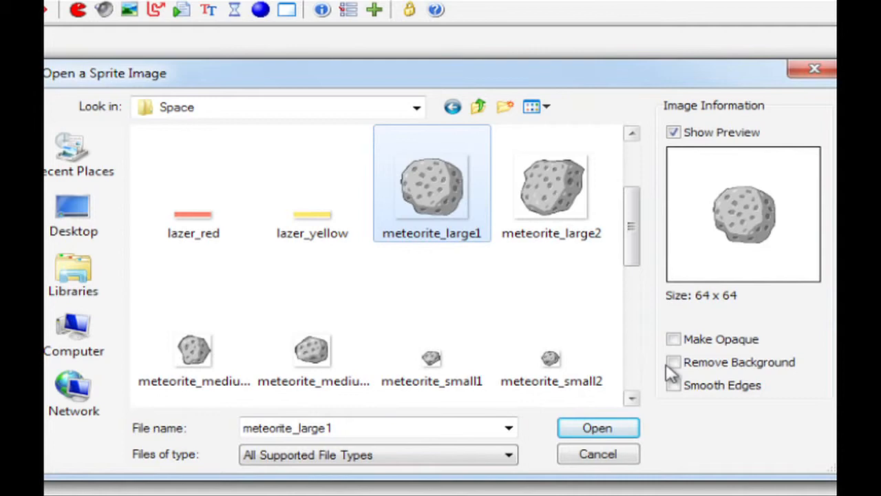
click(597, 427)
text(spr_asteroid_s)
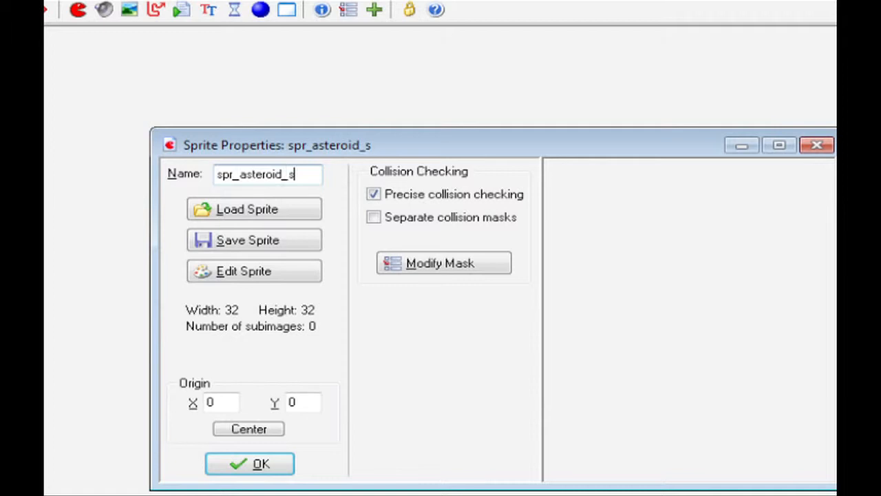
Load meteorite_medium2 into spr_asteroid_sm with a centred 16,16 origin and confirm
click(254, 208)
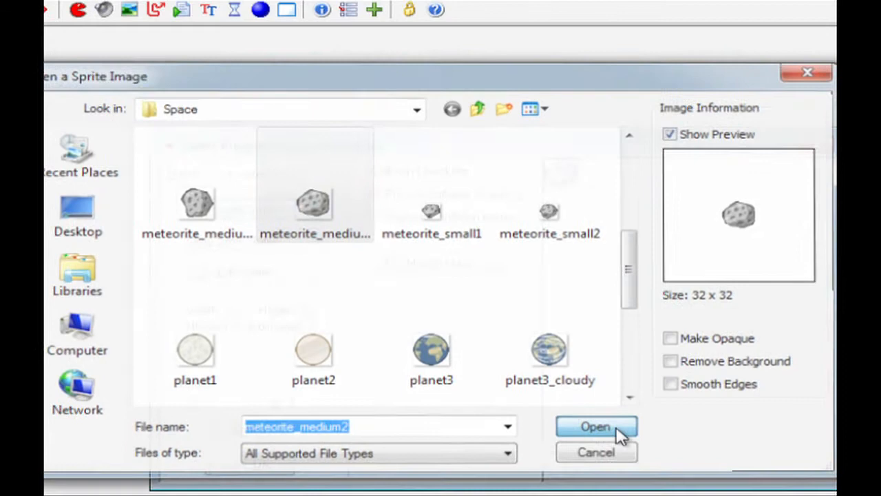
click(595, 426)
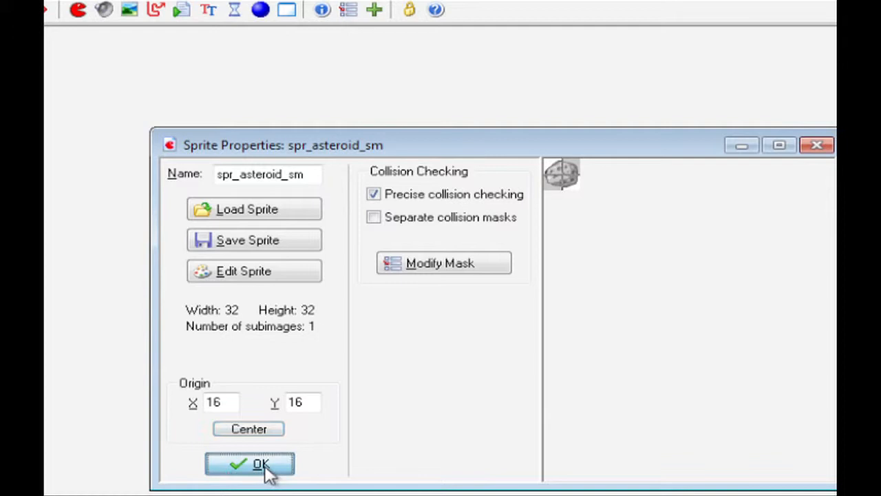
click(249, 462)
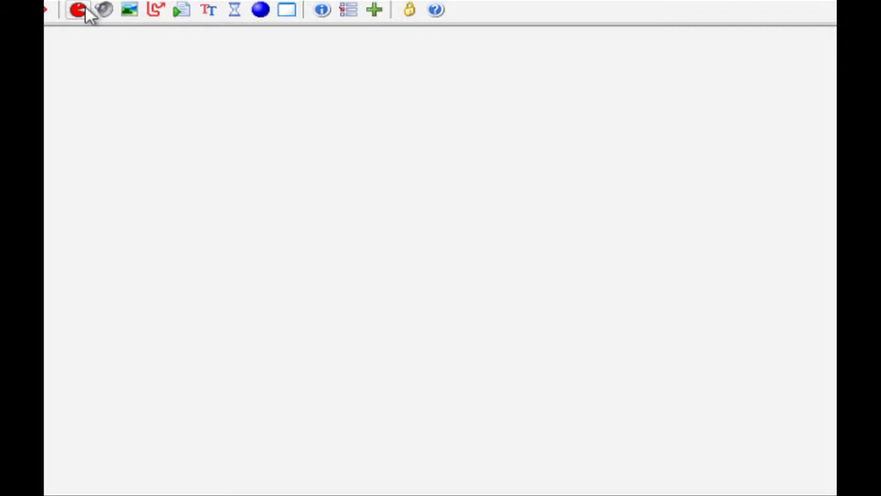
Create spr_explosion from the seven-frame explosion_strip7 image in the Maze - Platform folder
click(78, 10)
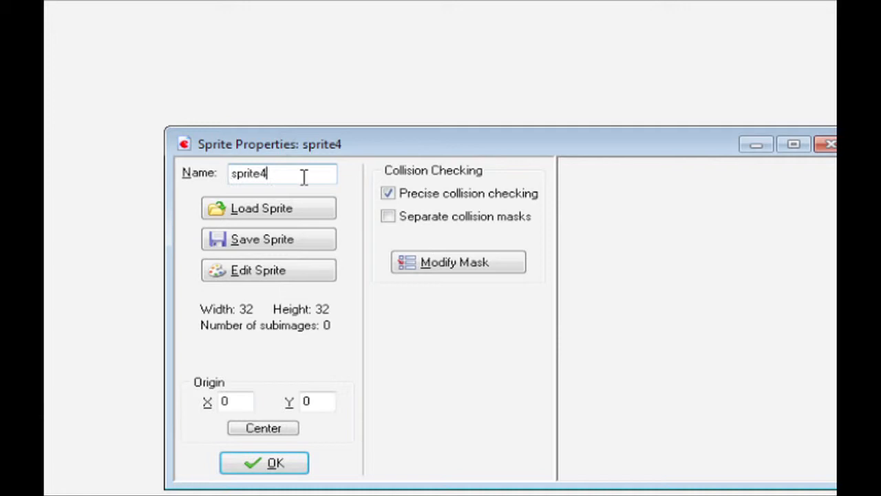
text(spr_explosi)
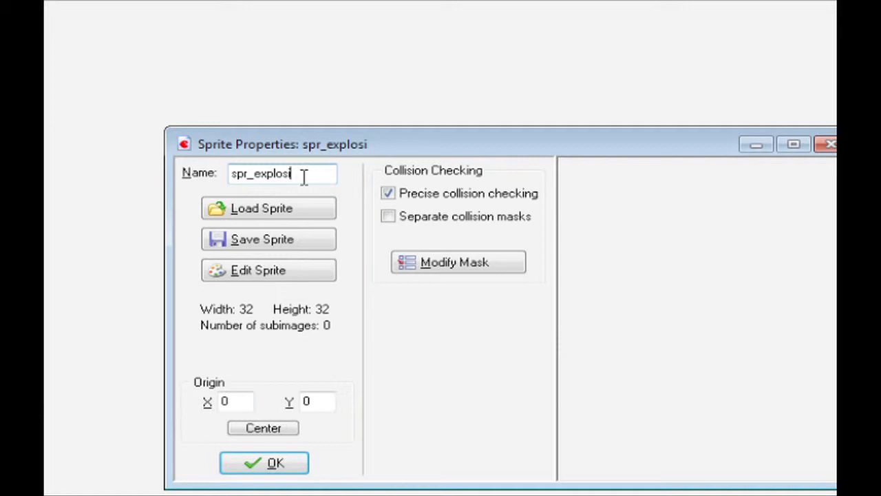
click(269, 207)
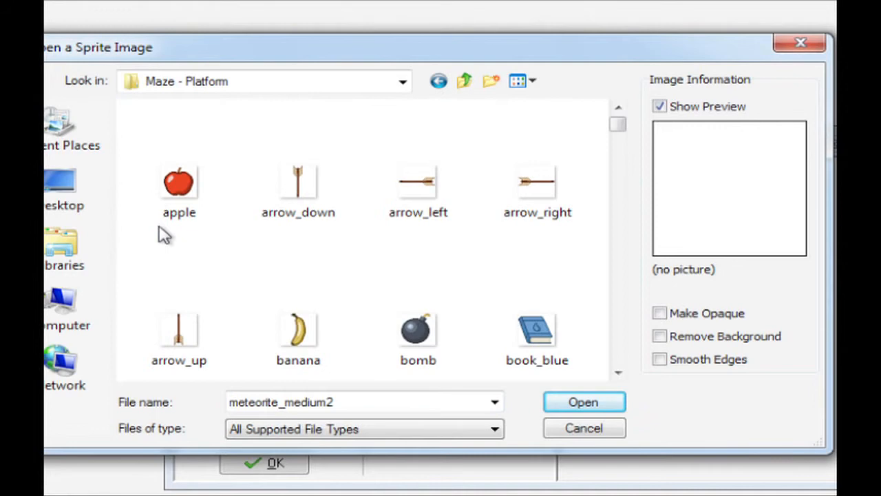
scroll(down, 3)
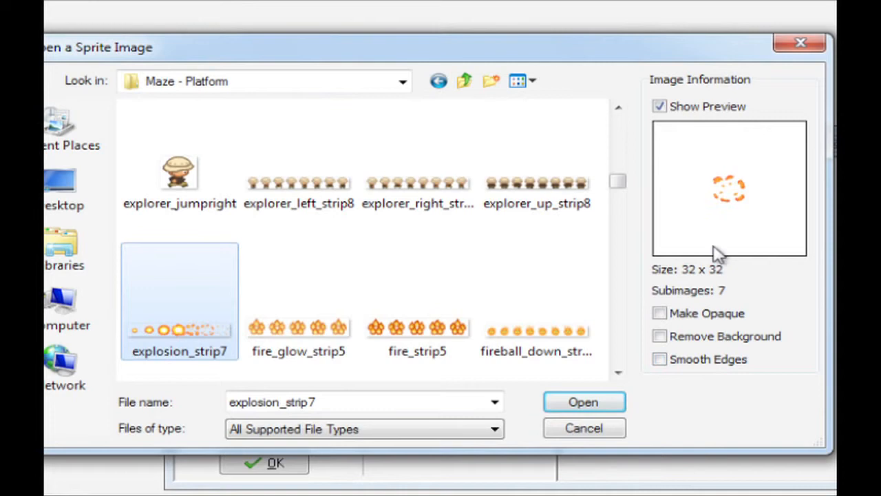
click(583, 401)
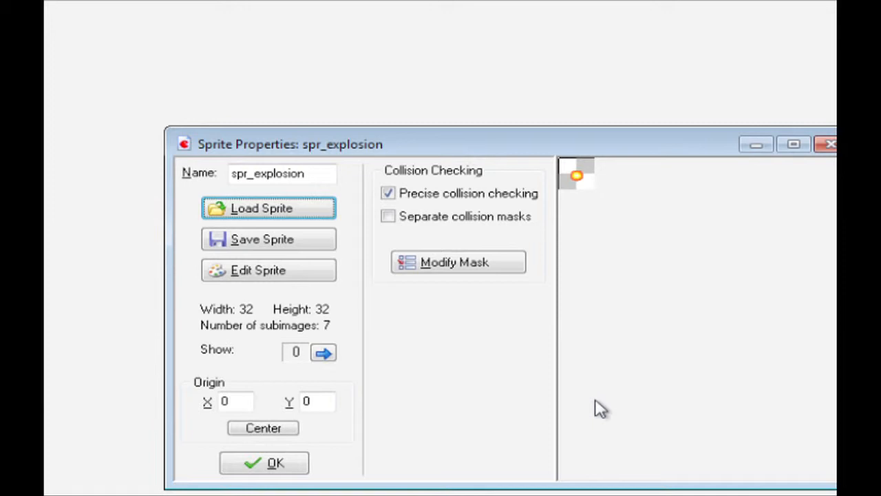
click(264, 462)
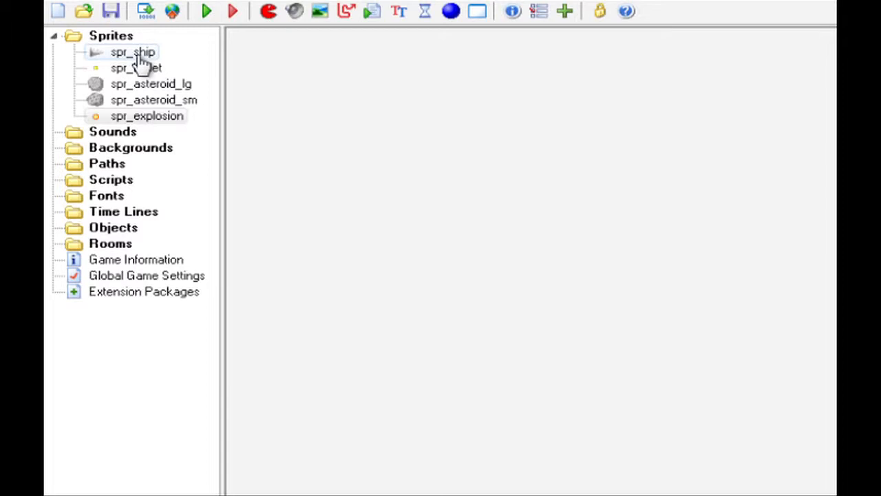
Create the obj_ objects, including obj_asteroid_sm, each assigned its matching sprite
click(147, 115)
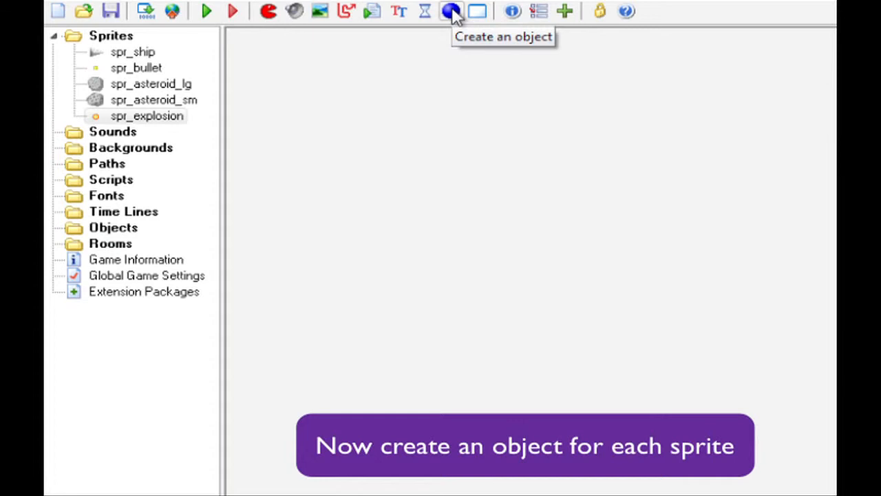
mouse_move(411, 135)
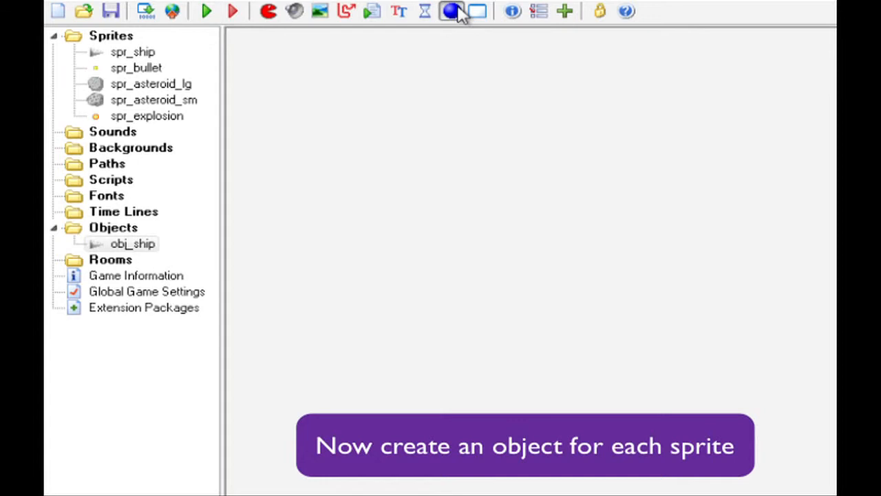
click(451, 11)
text(obj)
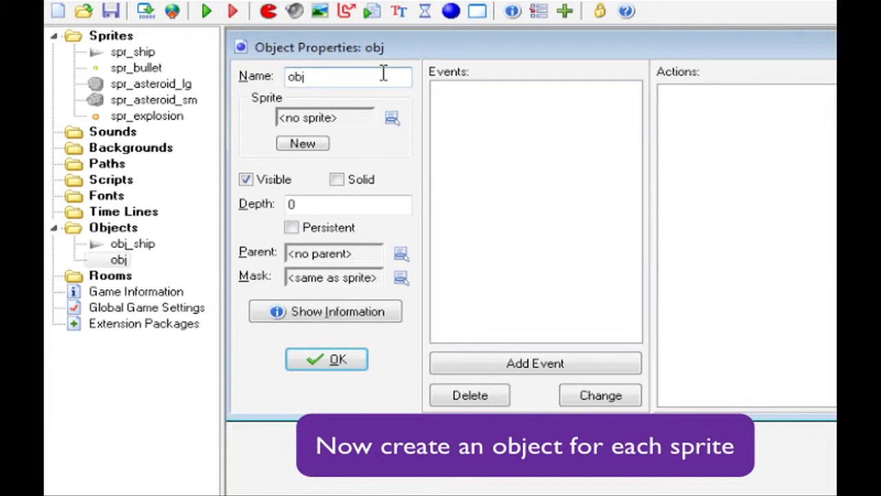
click(326, 359)
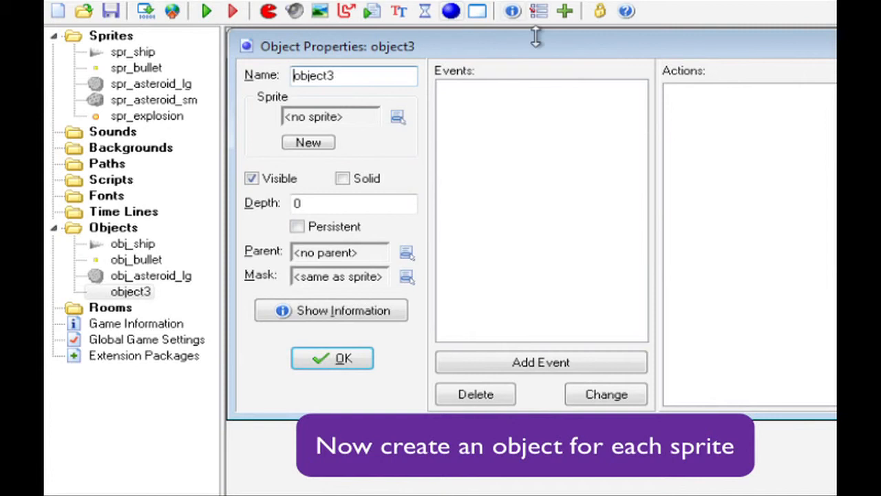
text(obj_asteroid_sm)
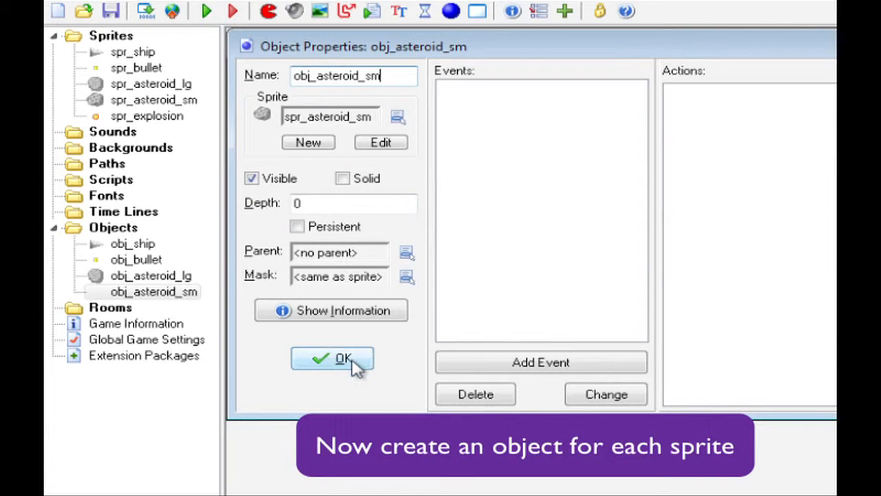
click(332, 359)
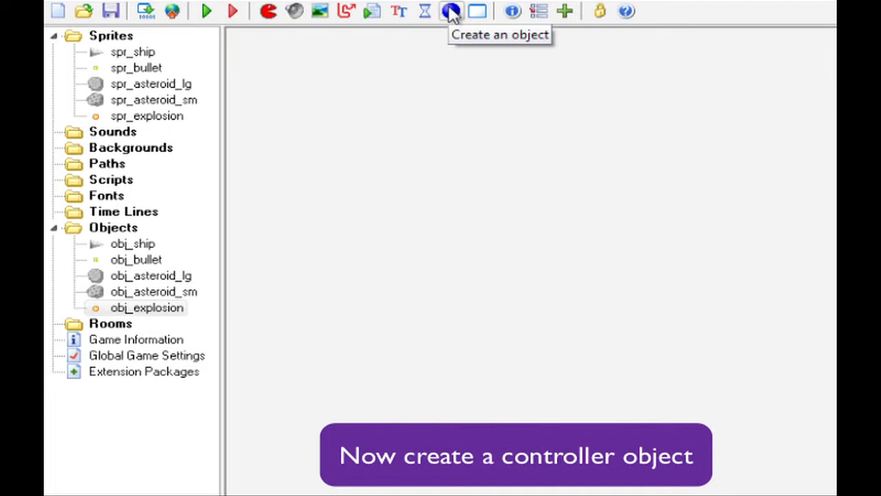
Create obj_controler with no sprite and make it invisible
click(451, 11)
text(obj_controler)
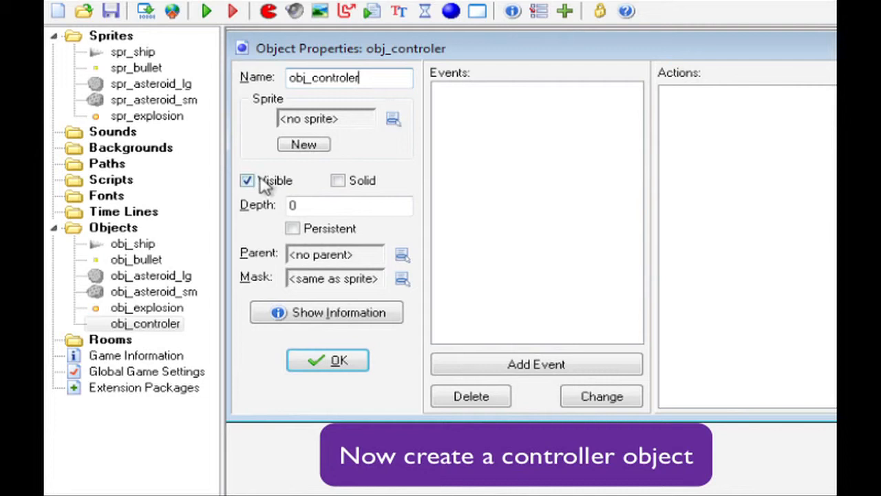
click(327, 360)
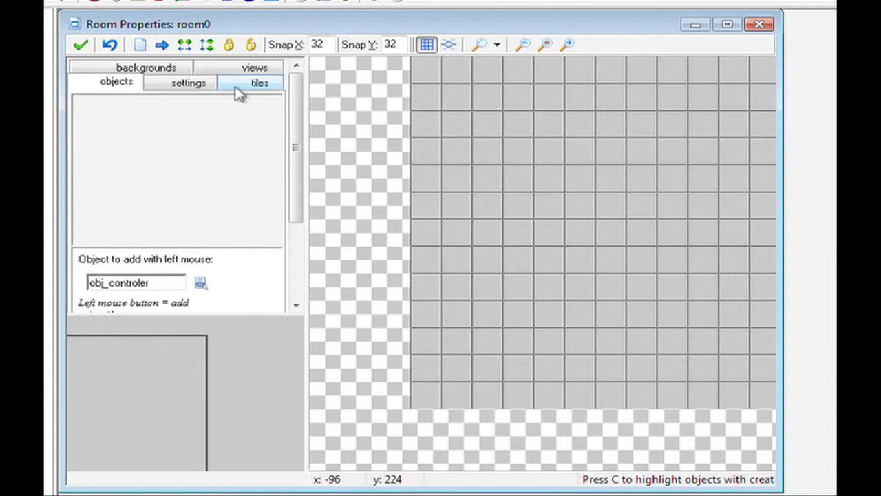
Rename the room to level1, set its background colour to black, and return to the objects tab
click(188, 82)
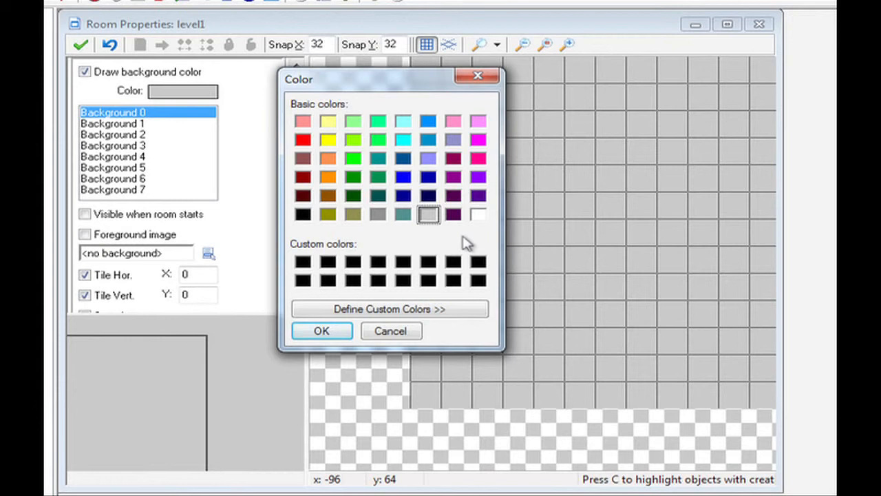
click(321, 331)
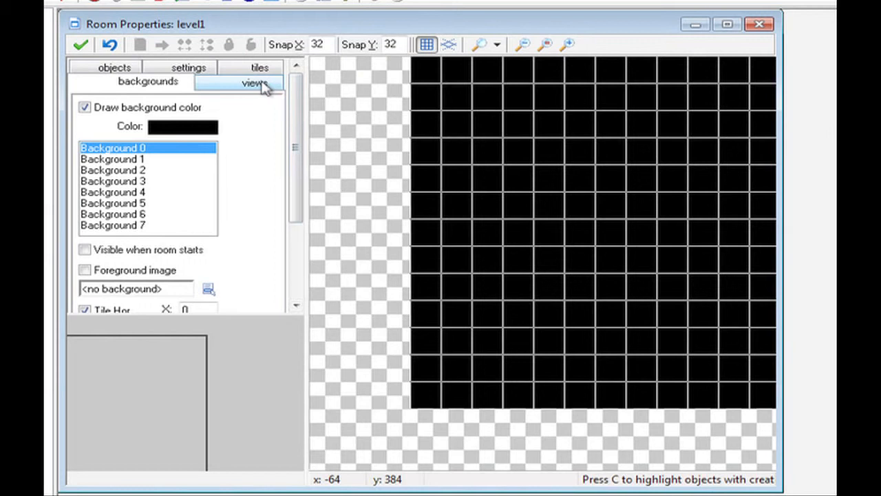
click(114, 67)
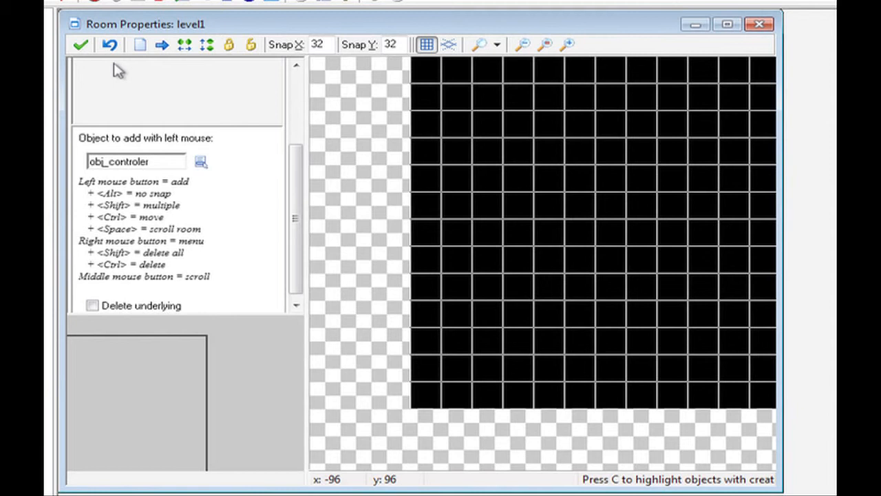
mouse_move(112, 336)
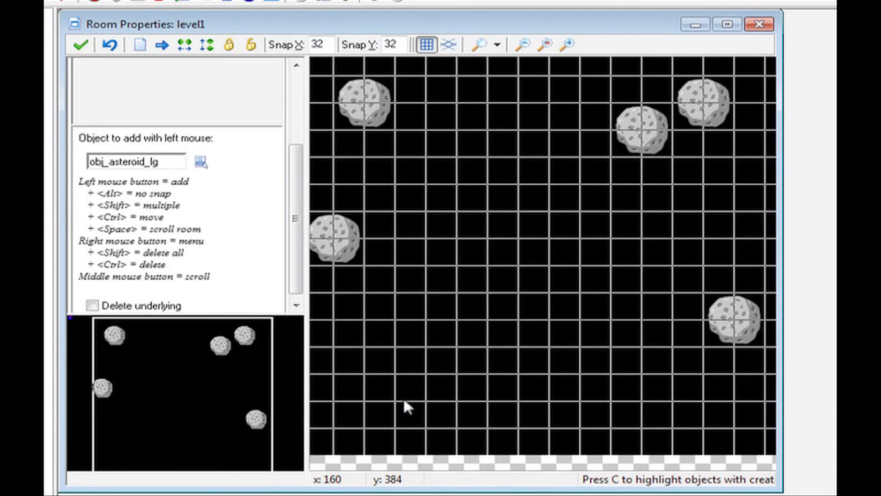
Place another large asteroid near the lower left and select obj_ship for placement
click(200, 161)
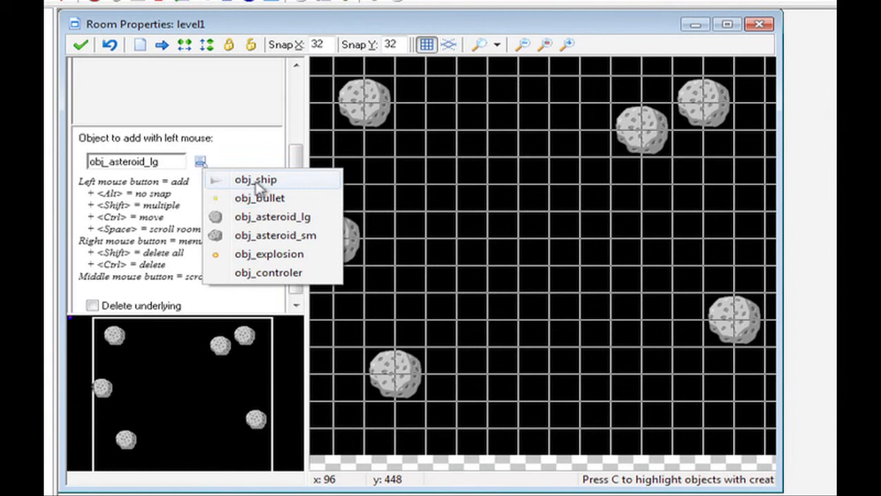
click(256, 178)
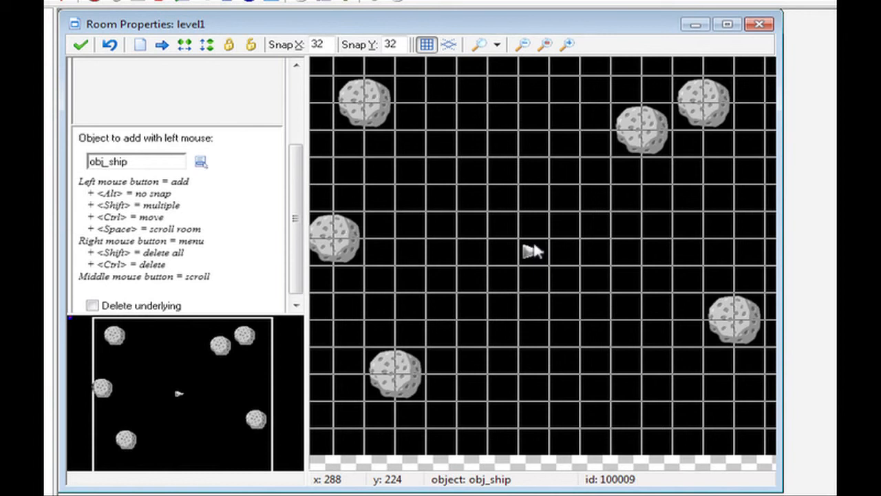